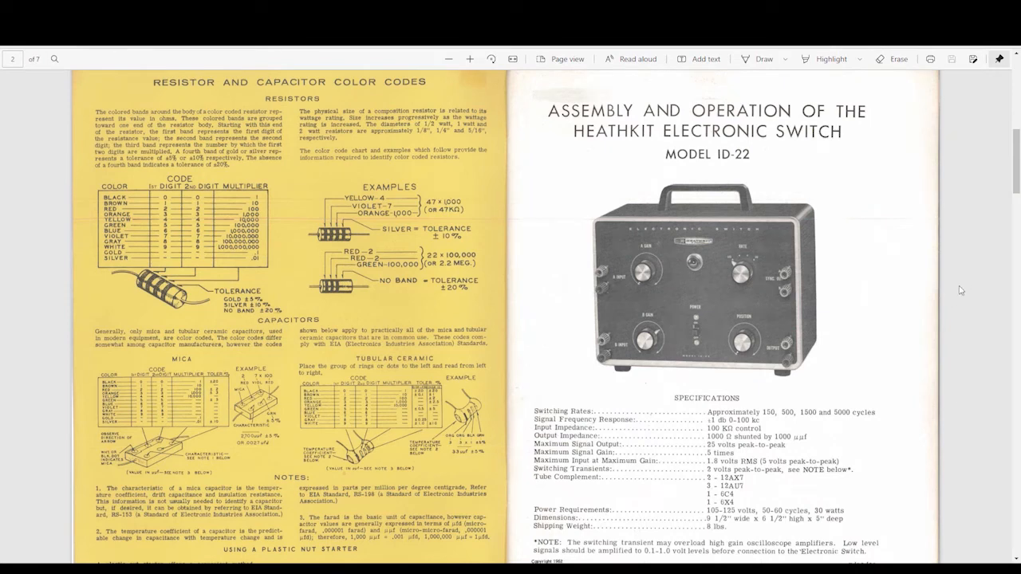
mouse_move(784, 177)
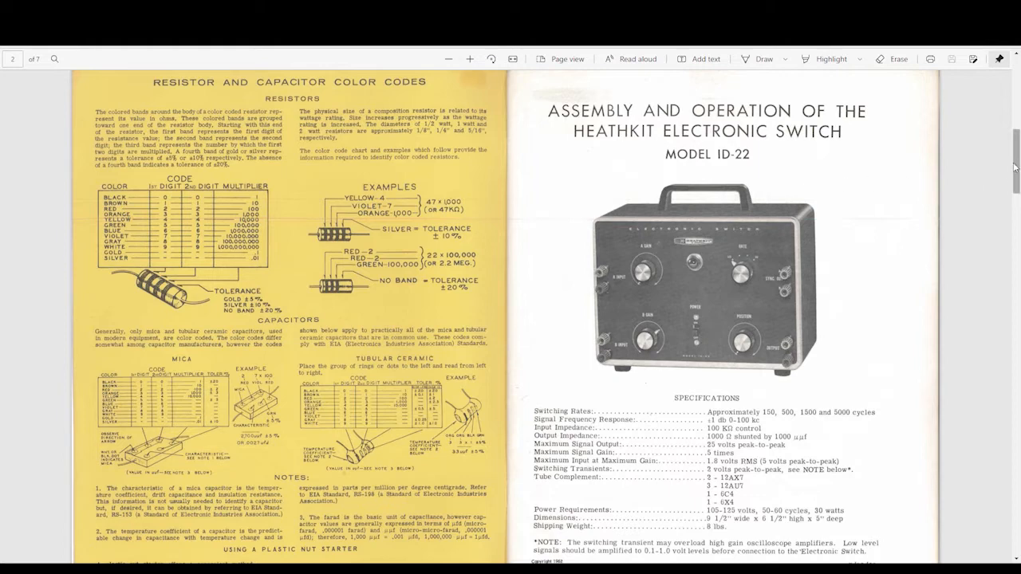
Scroll the Heathkit ID-22 manual to page 2 with the schematic and block diagram
scroll("down", 3)
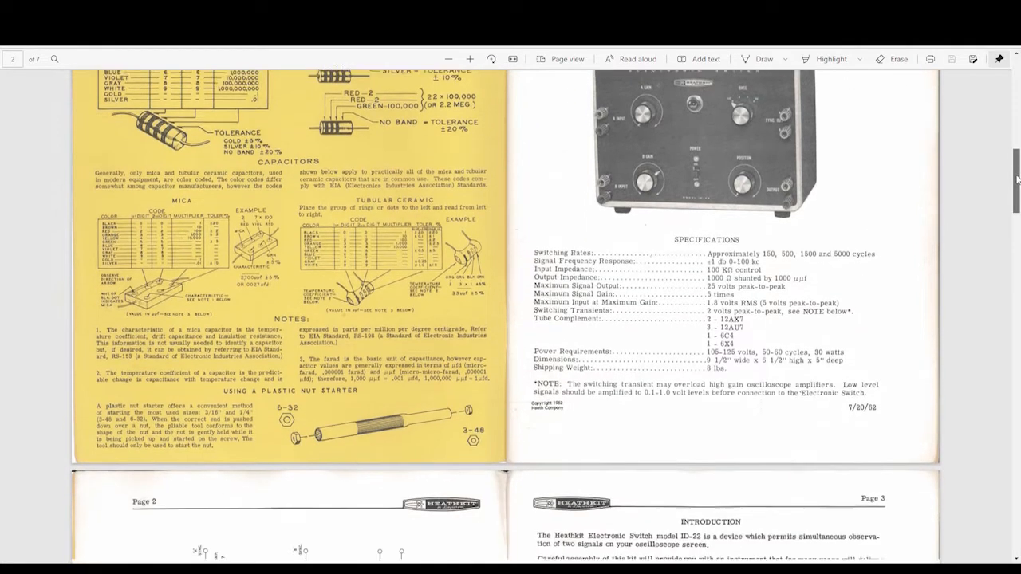
scroll("down", 3)
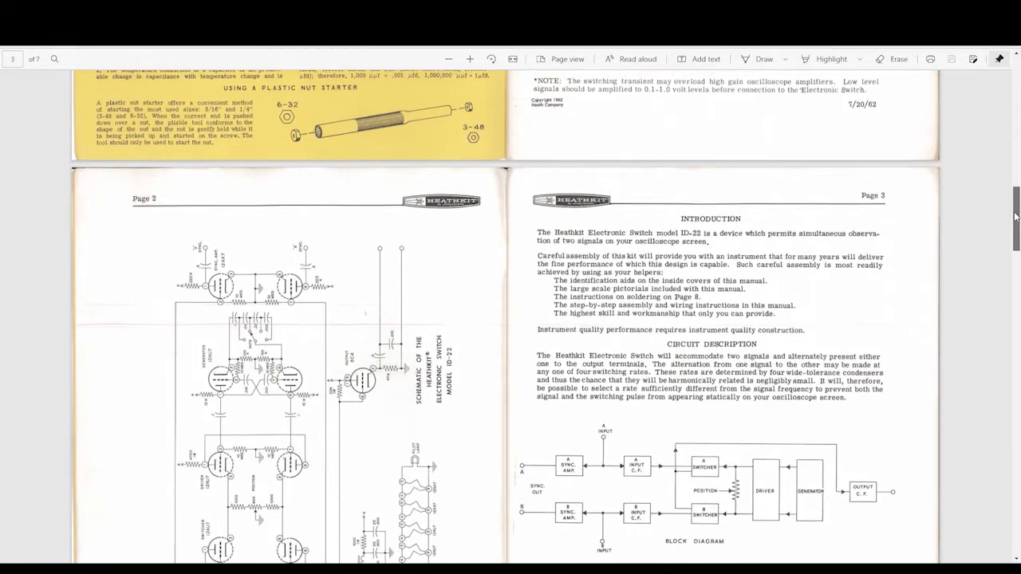
scroll("down", 3)
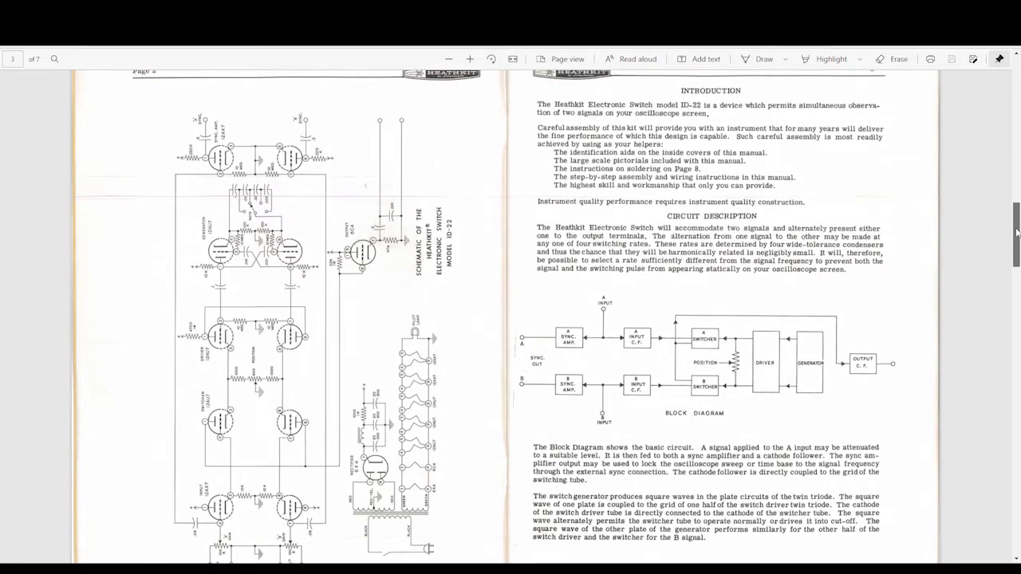
scroll("up", 3)
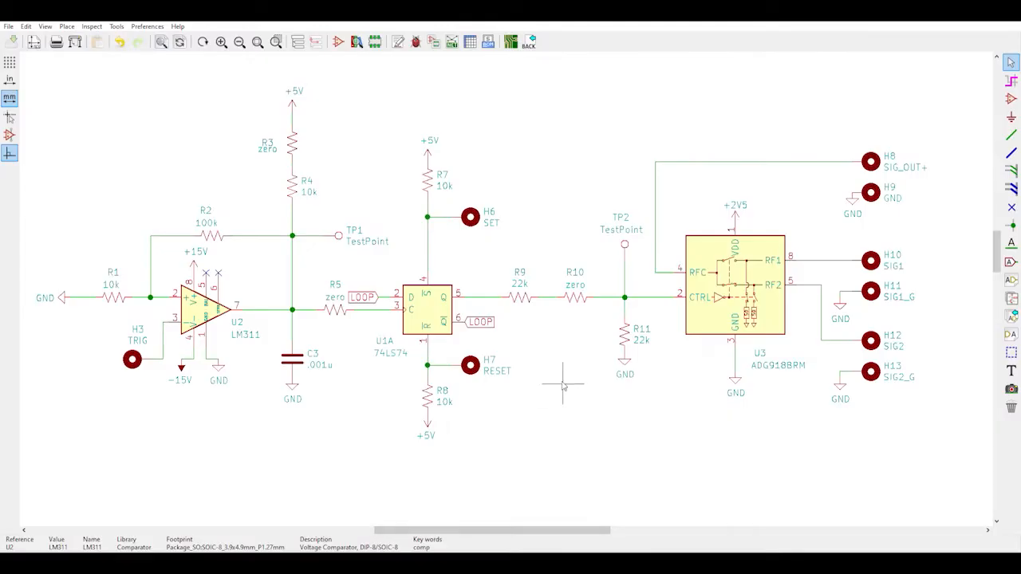
mouse_move(268, 418)
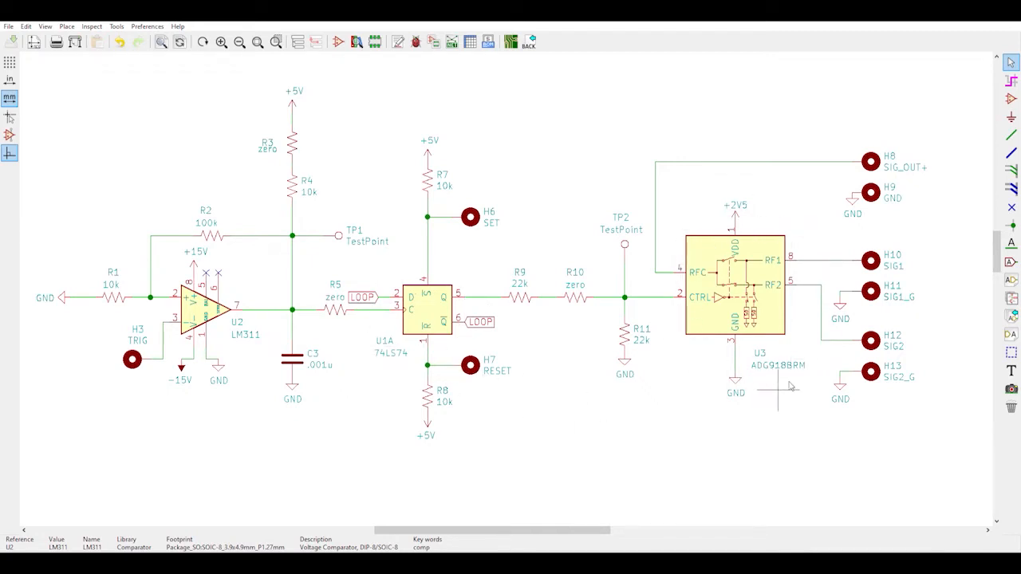
mouse_move(738, 439)
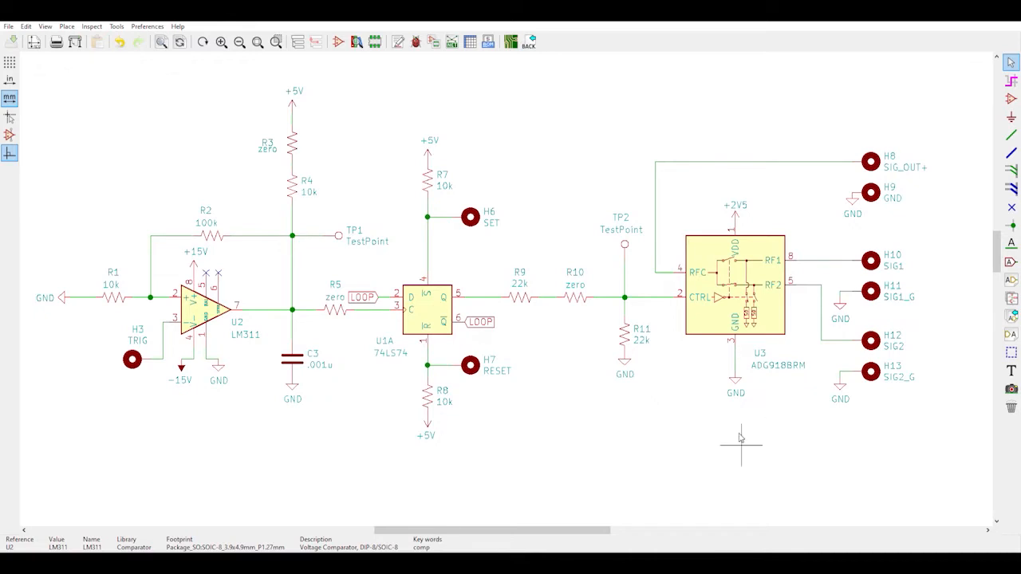
mouse_move(661, 427)
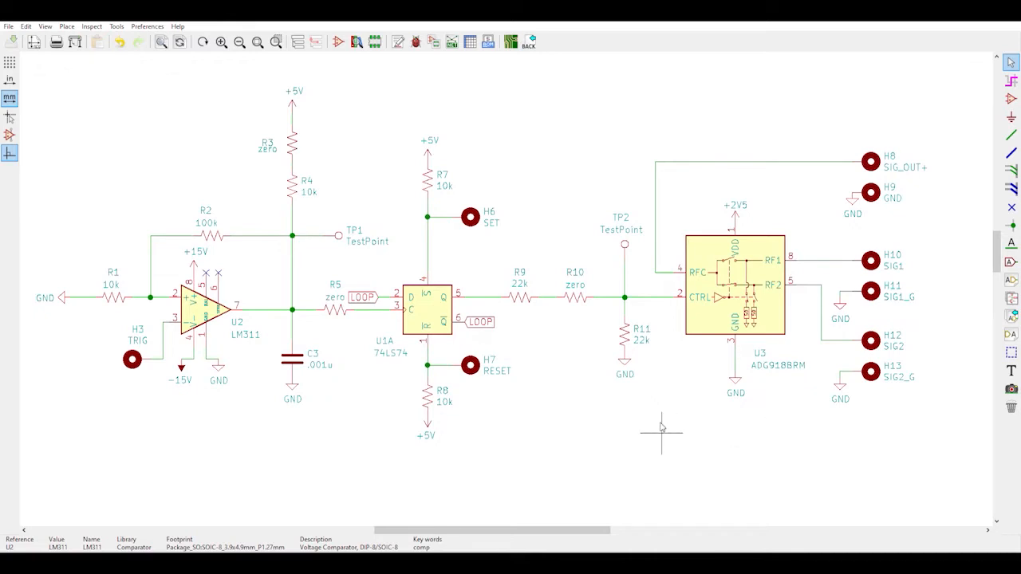
mouse_move(661, 412)
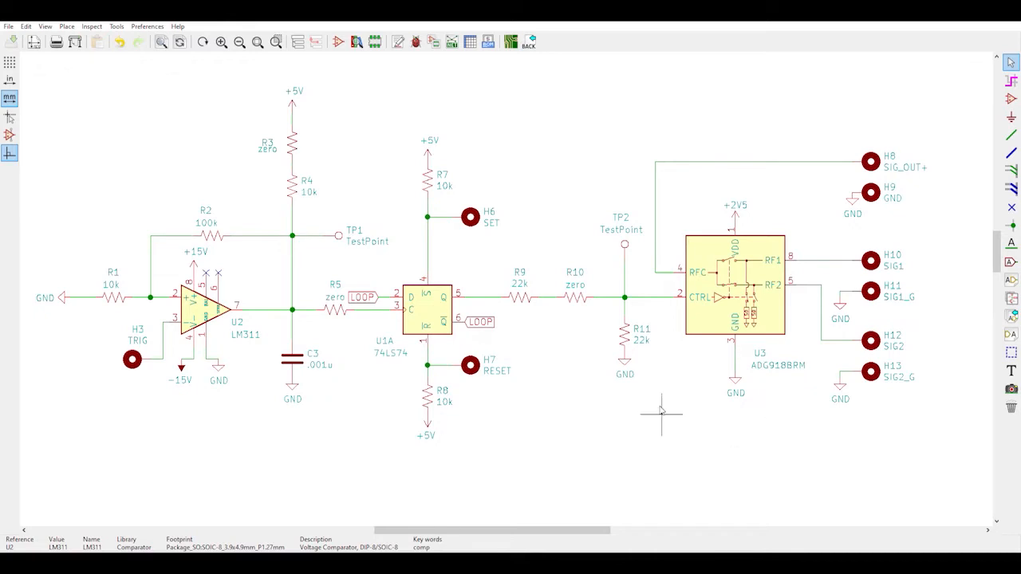
mouse_move(724, 431)
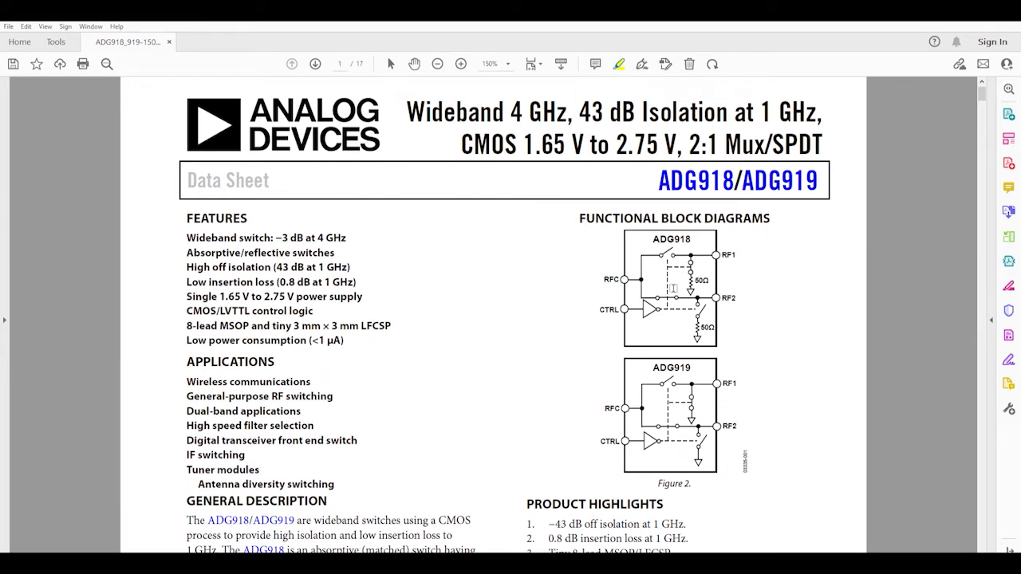
mouse_move(732, 271)
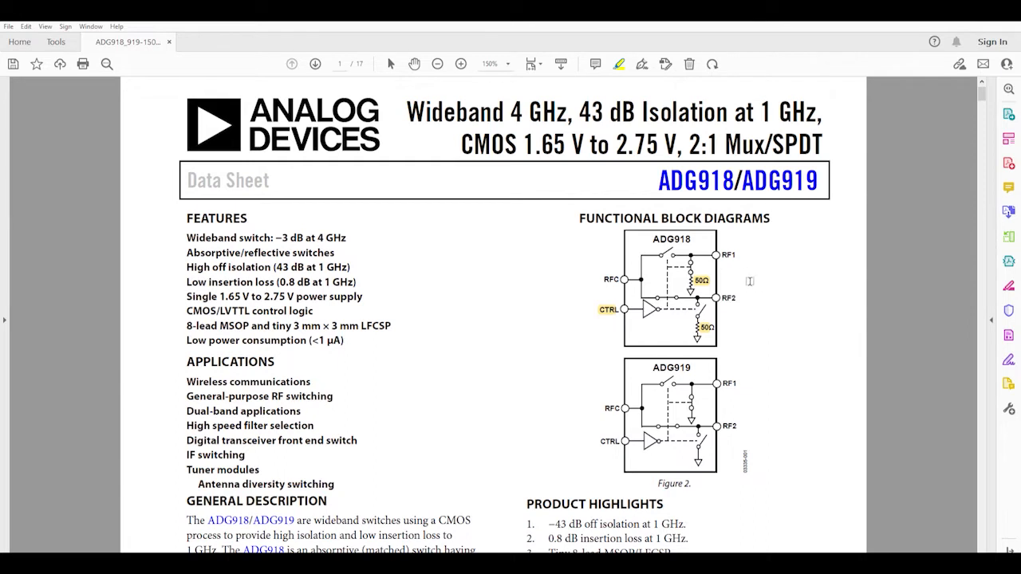
mouse_move(750, 229)
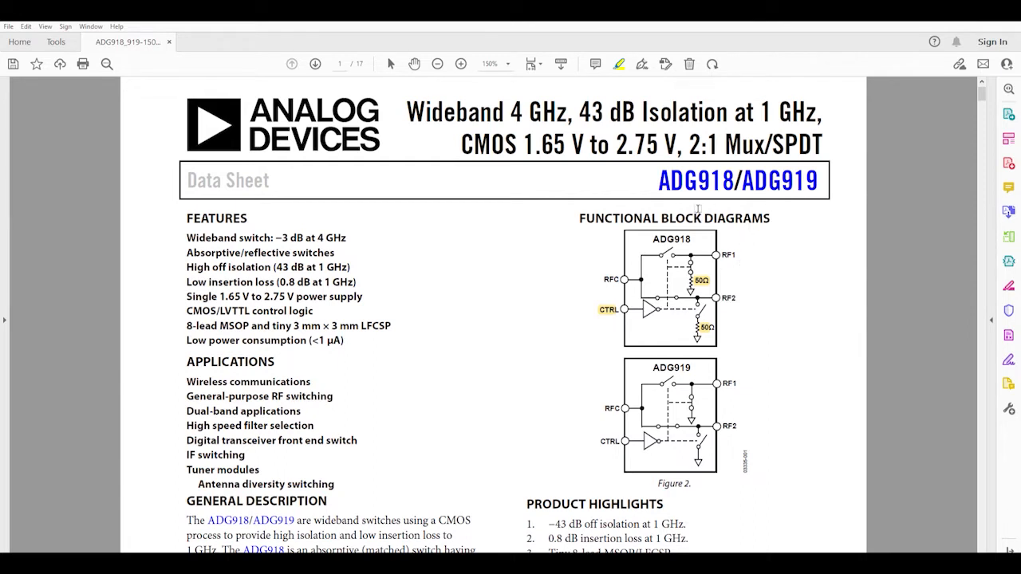
mouse_move(790, 297)
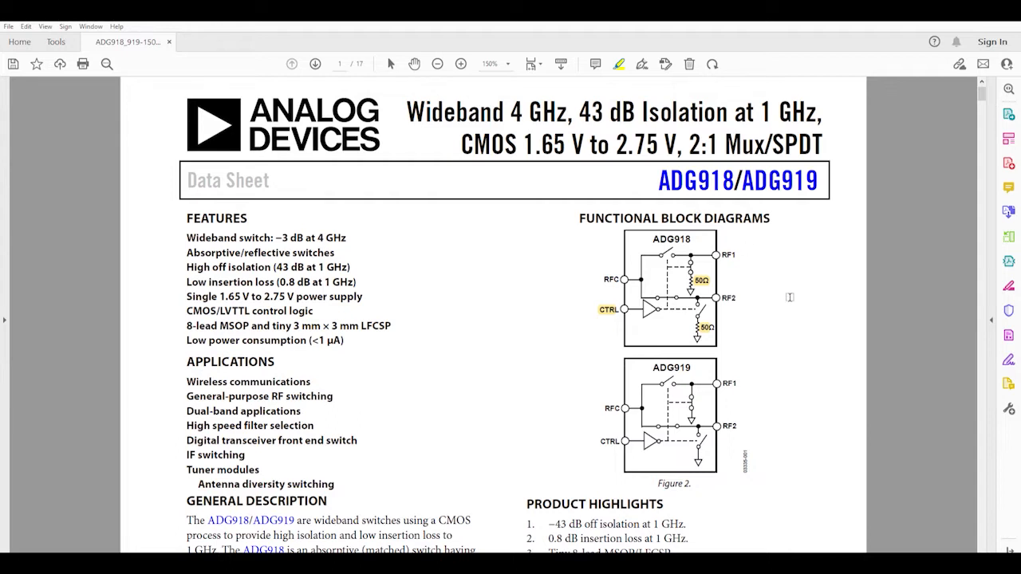
mouse_move(762, 255)
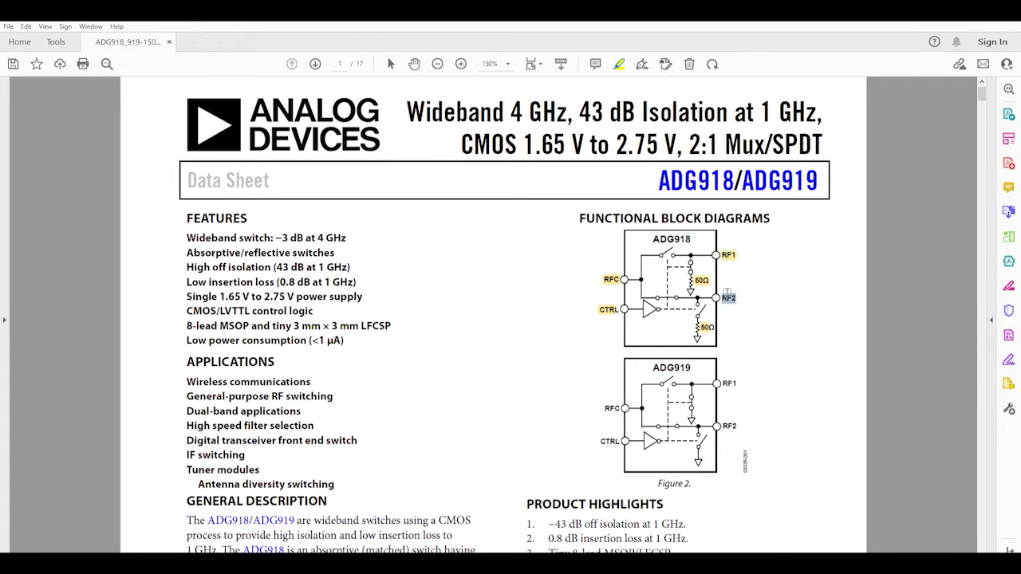
mouse_move(782, 298)
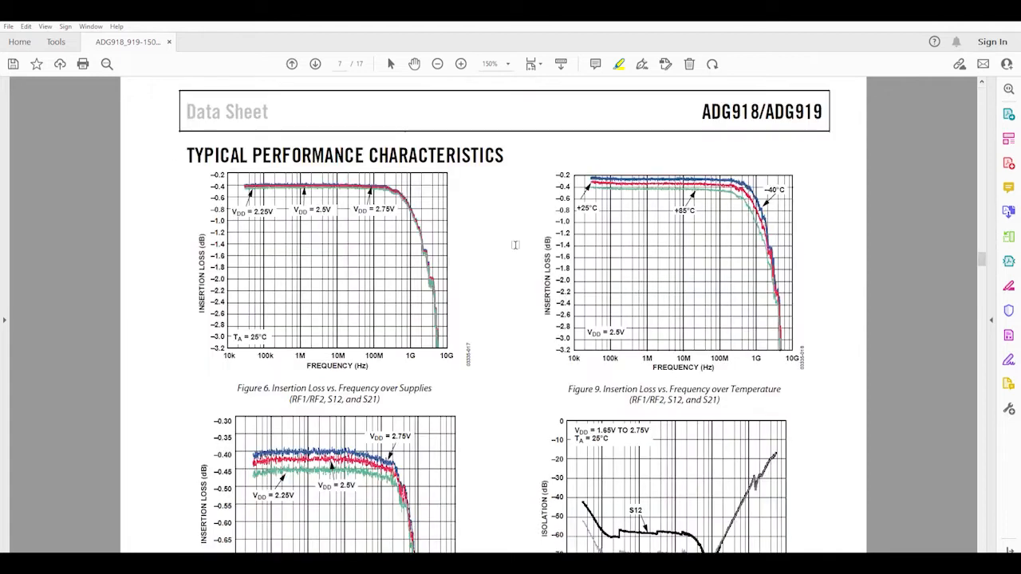
mouse_move(284, 385)
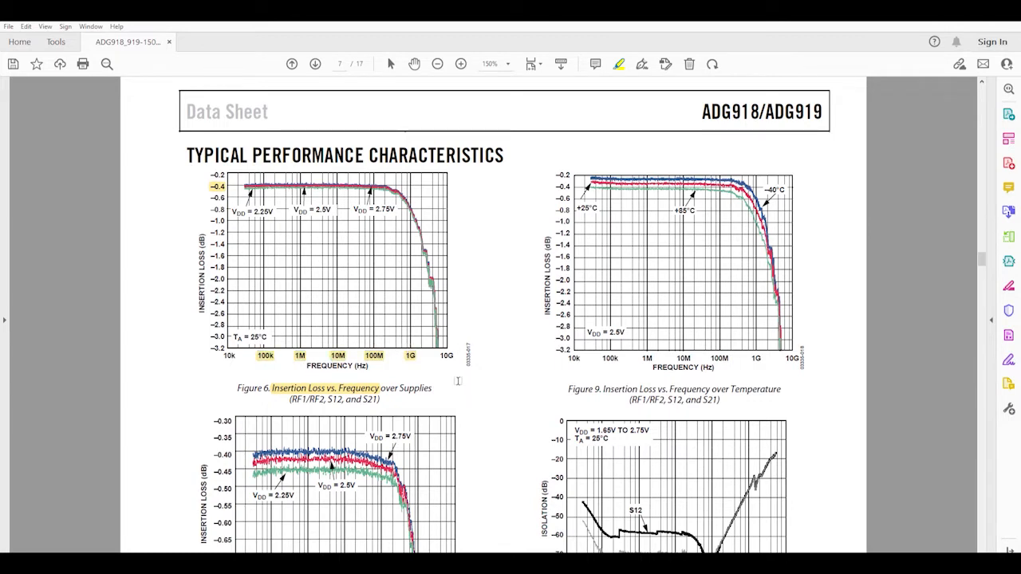
mouse_move(485, 278)
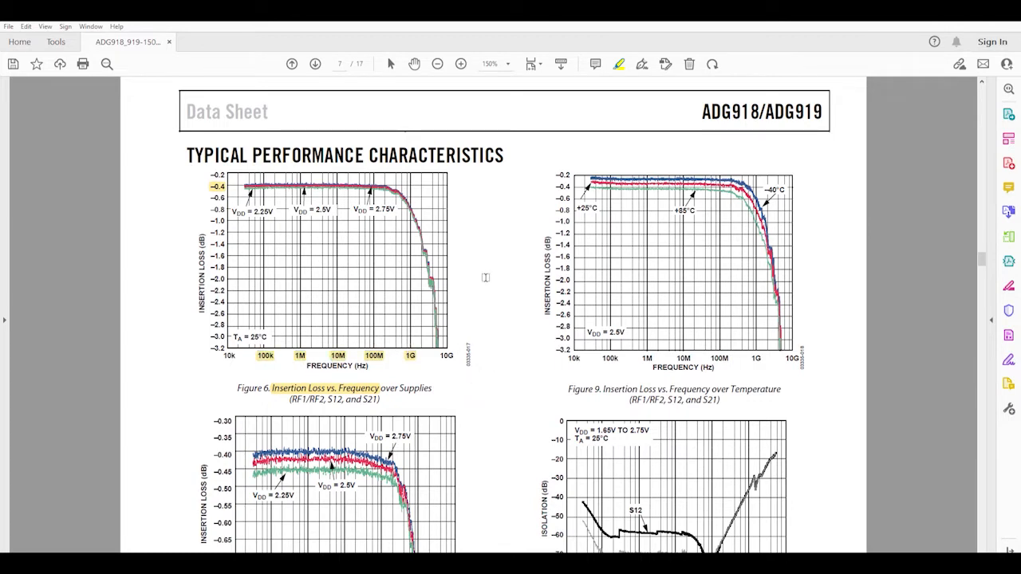
Scroll the ADG918/ADG919 datasheet past the performance plots to the switching-time spec rows
scroll("down", 3)
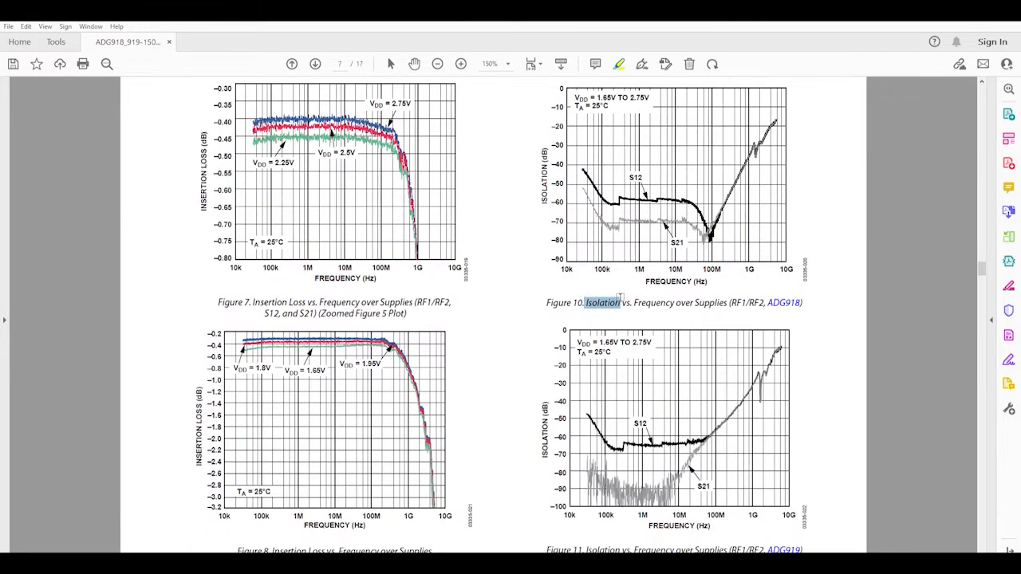
scroll("down", 3)
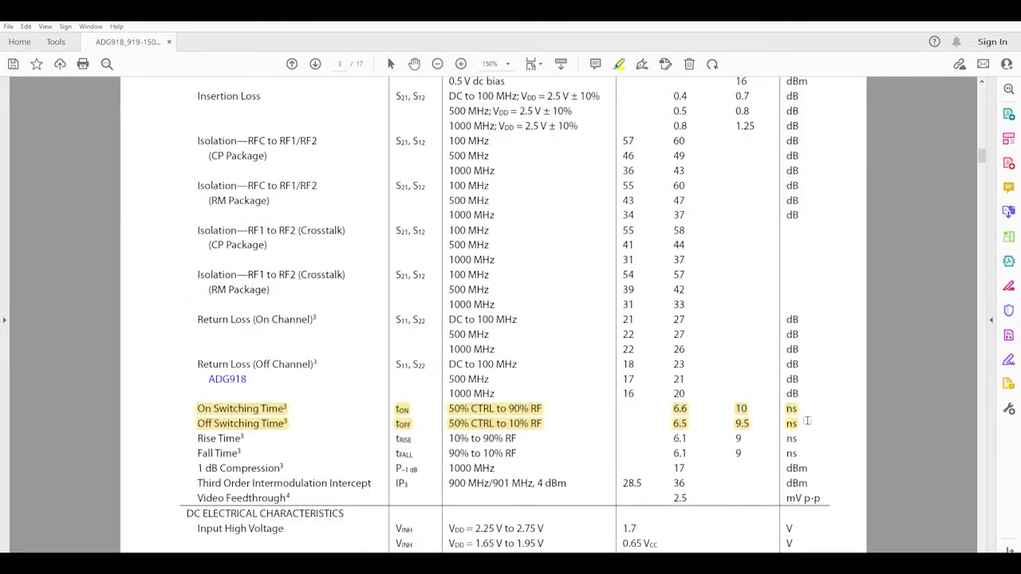
left_click(314, 64)
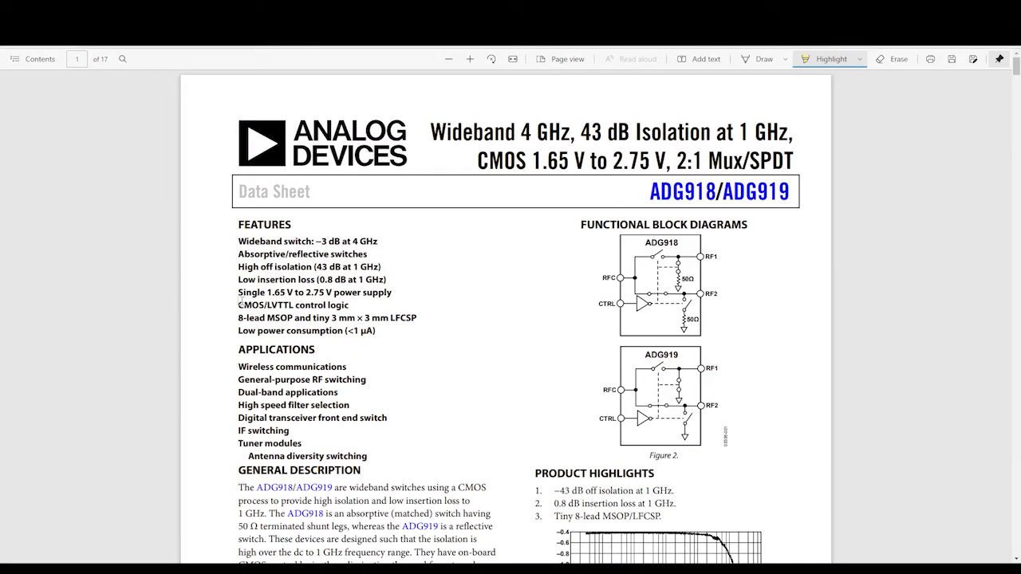
Circle the Figure 4 MSOP pinout in red, cross out Figure 5, then show the TL331 datasheet
left_click_drag(238, 293, 392, 294)
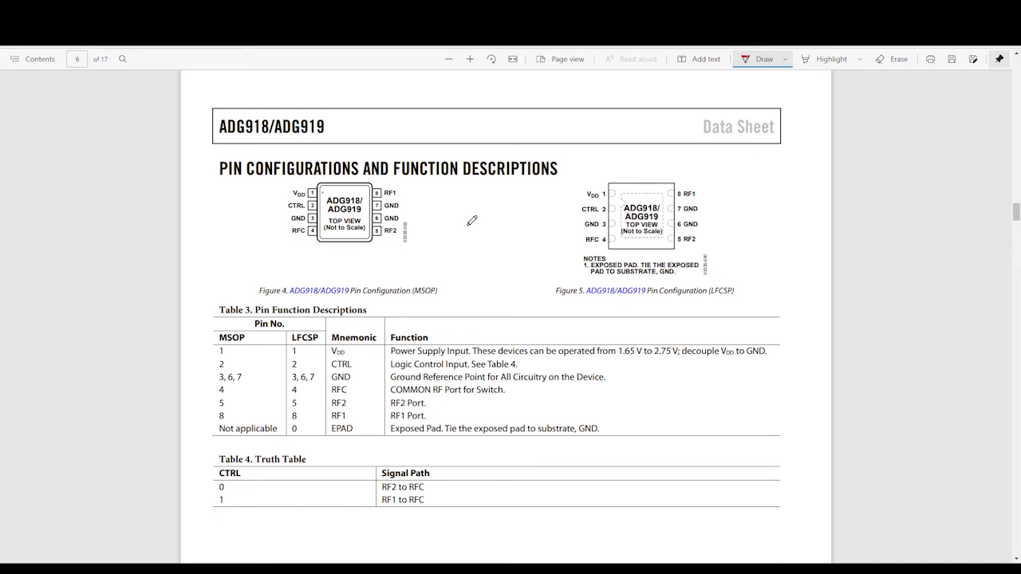
left_click_drag(390, 168, 285, 239)
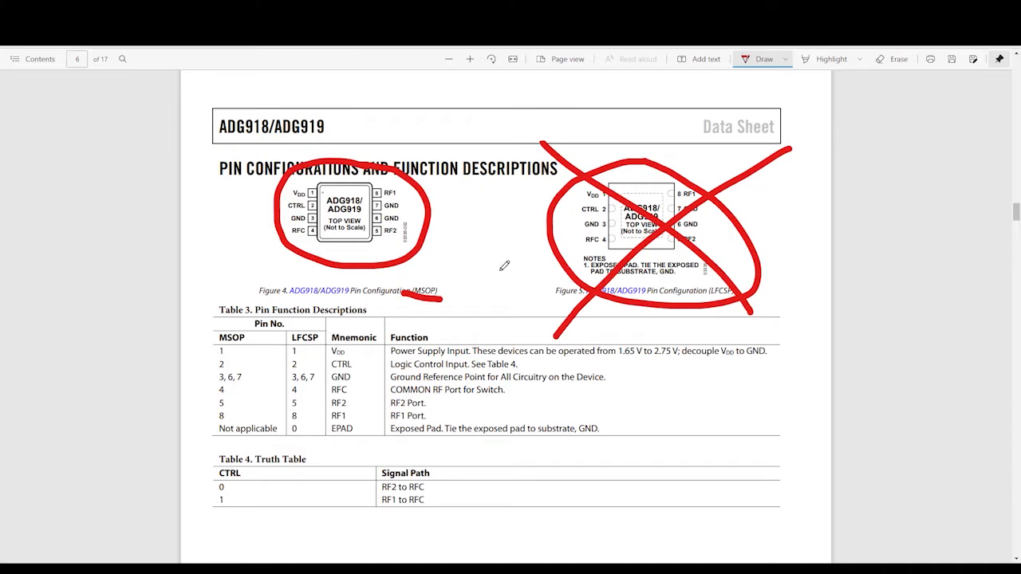
left_click(214, 19)
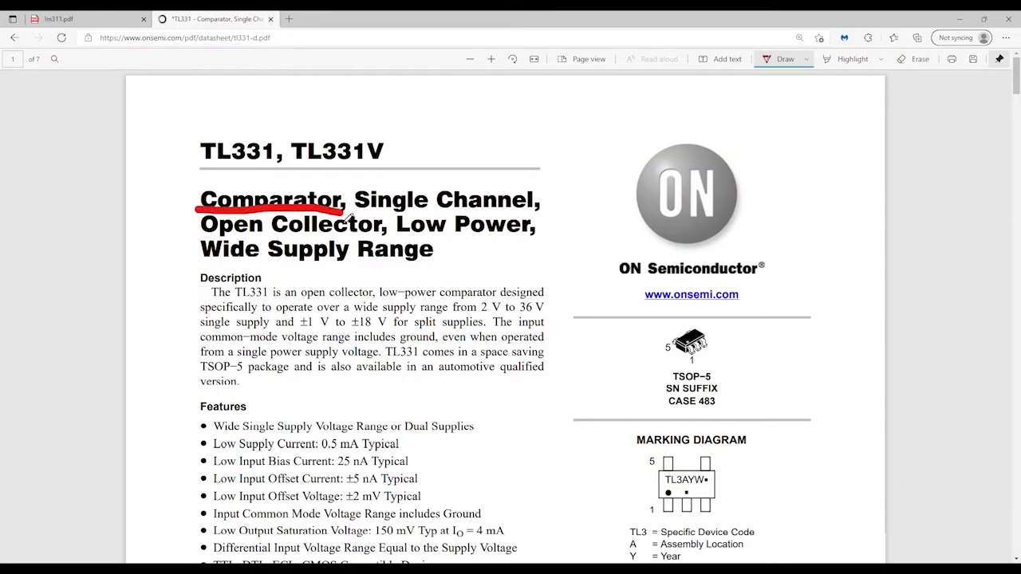
Mark the TL331 output transistor's emitter path to VEE in red and note that "Vcc-" means Vee
scroll("down", 3)
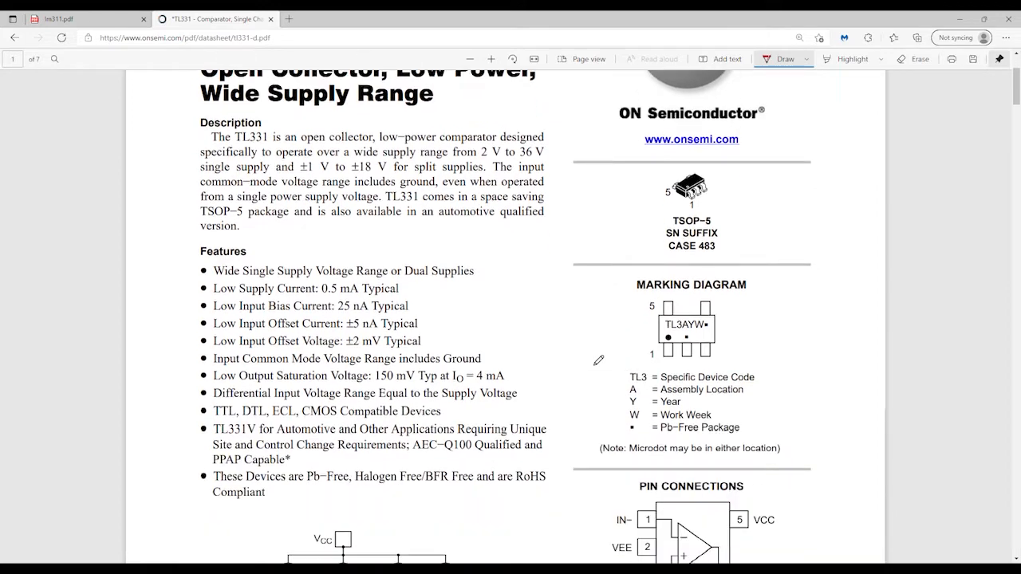
scroll("down", 3)
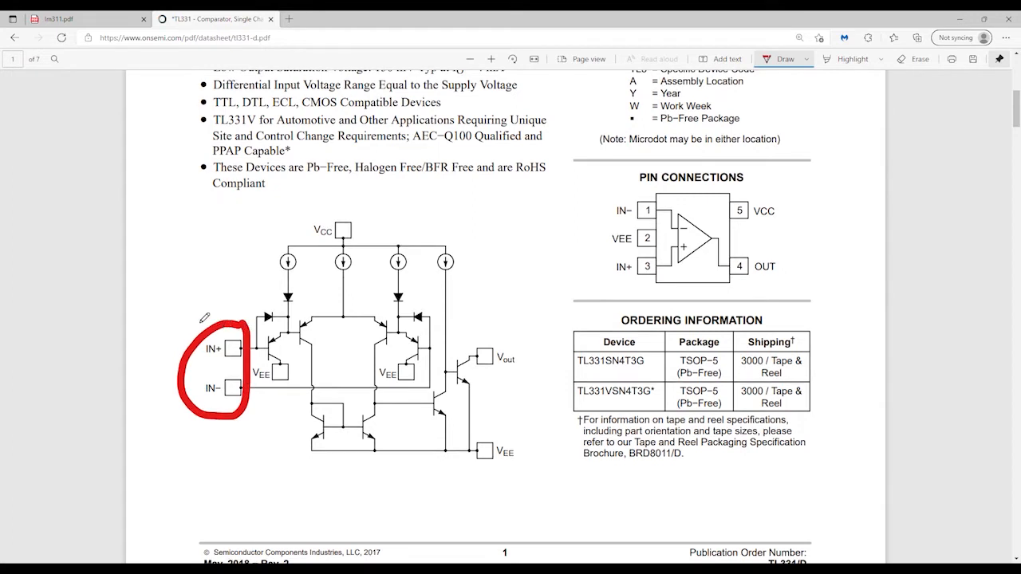
mouse_move(534, 290)
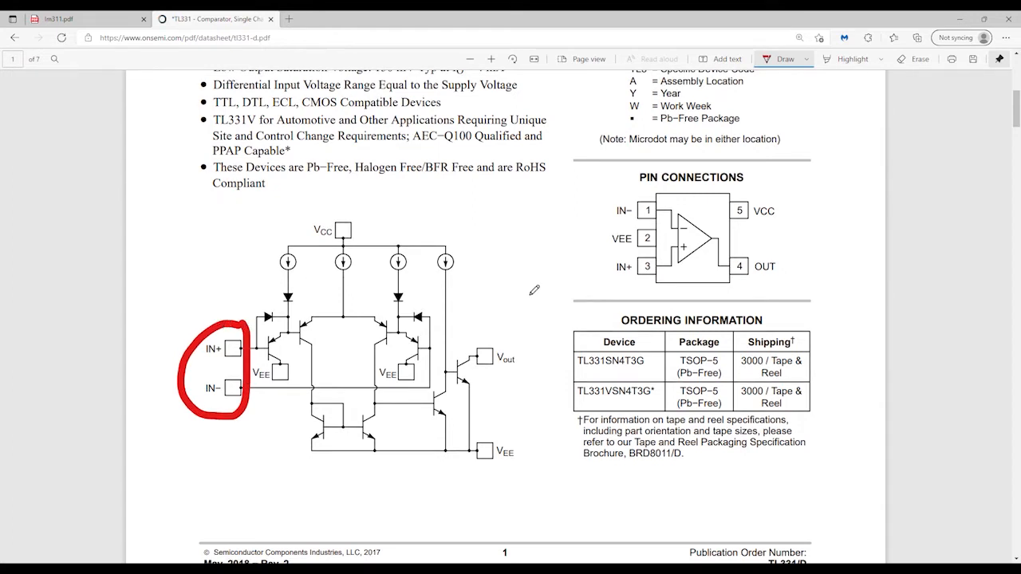
scroll("down", 3)
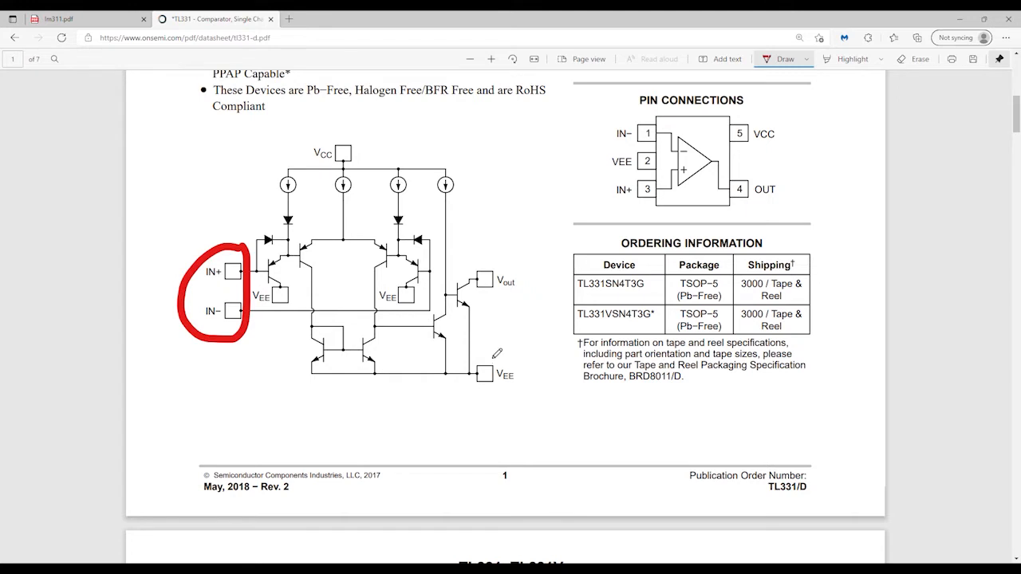
left_click_drag(476, 300, 464, 322)
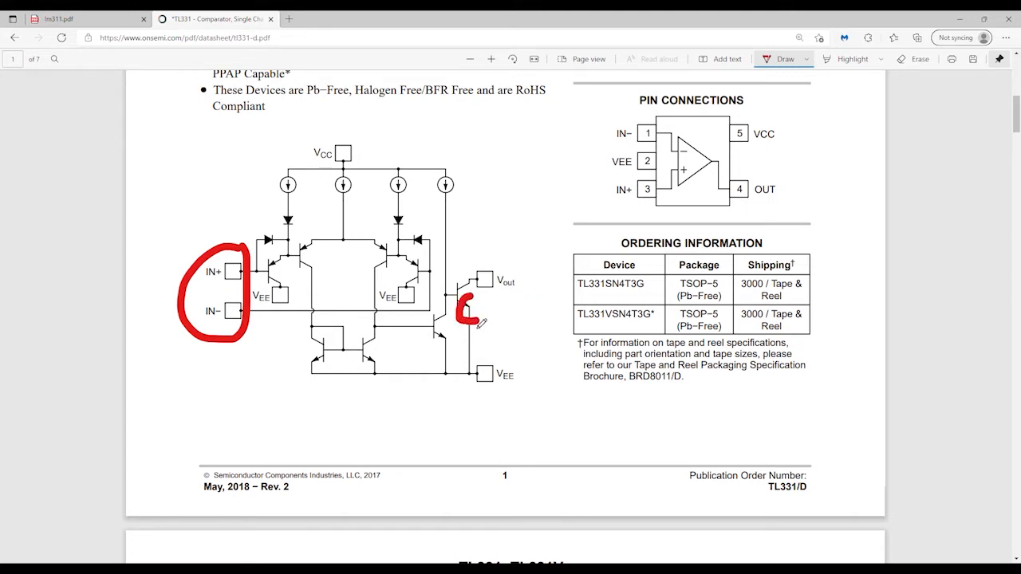
left_click_drag(462, 312, 482, 375)
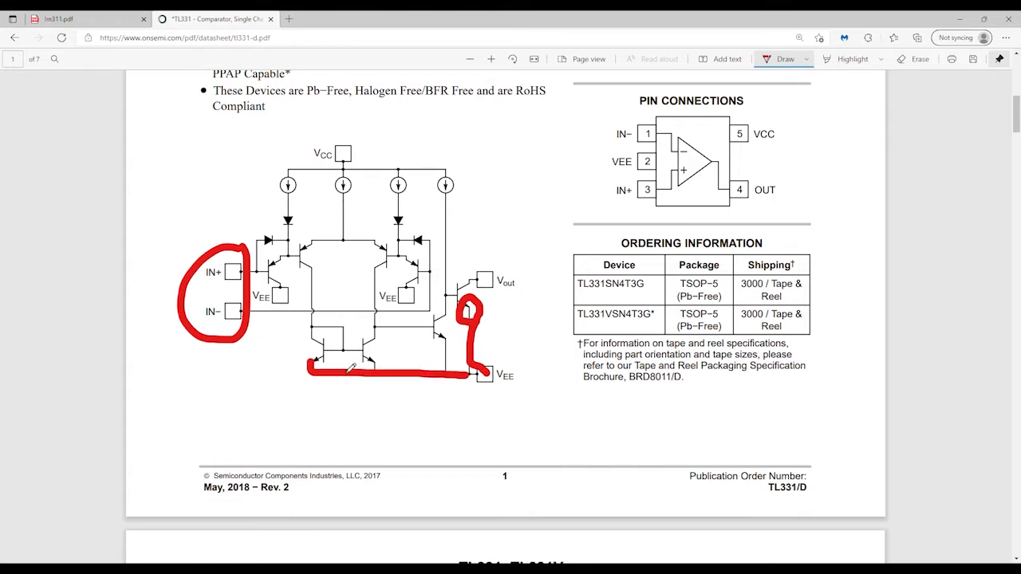
type("**\"Vcc-' means Vee")
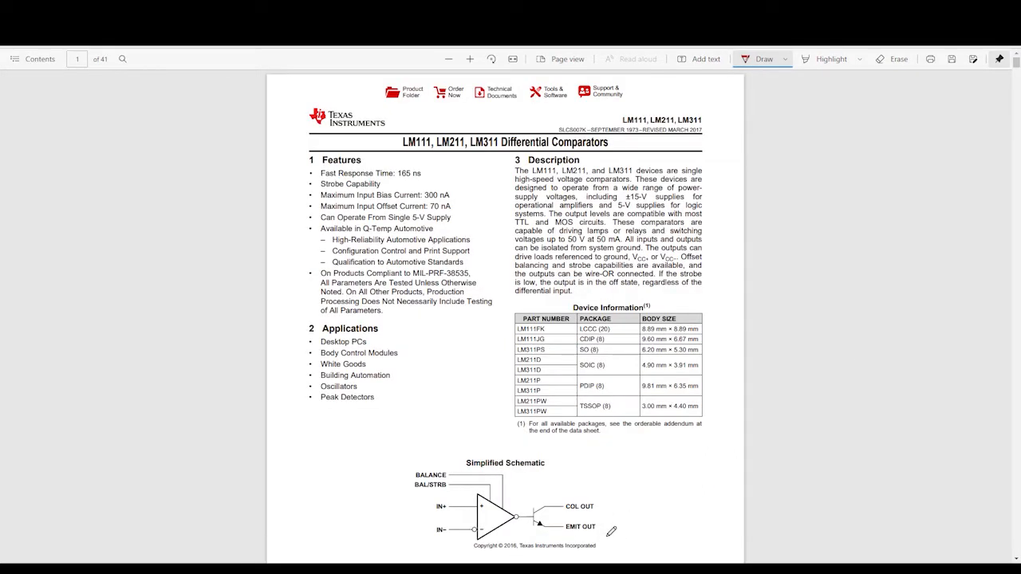
Mark the LM311 simplified schematic's EMIT OUT and COL OUT pins in red
left_click_drag(610, 528, 630, 536)
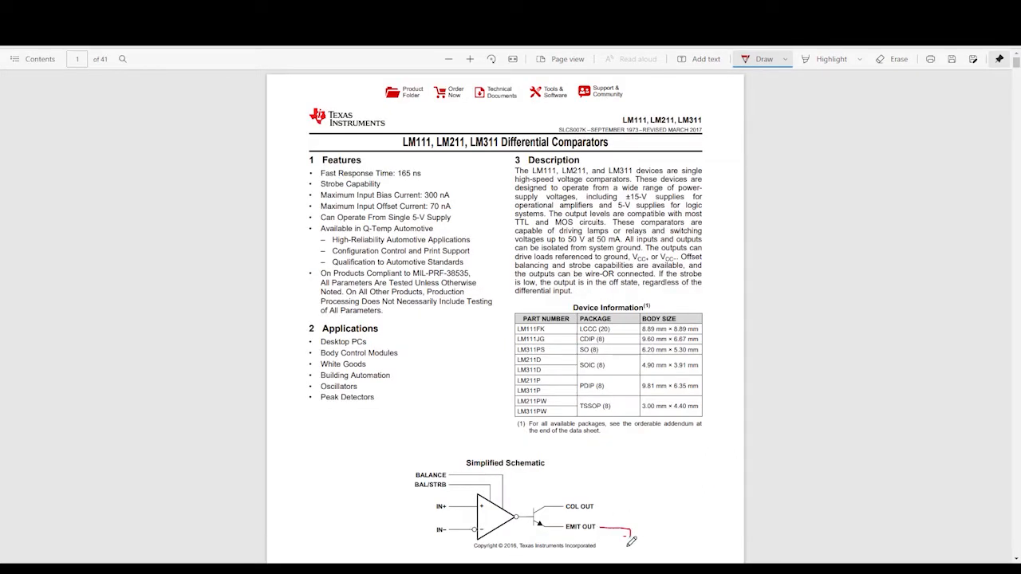
left_click_drag(630, 539, 630, 546)
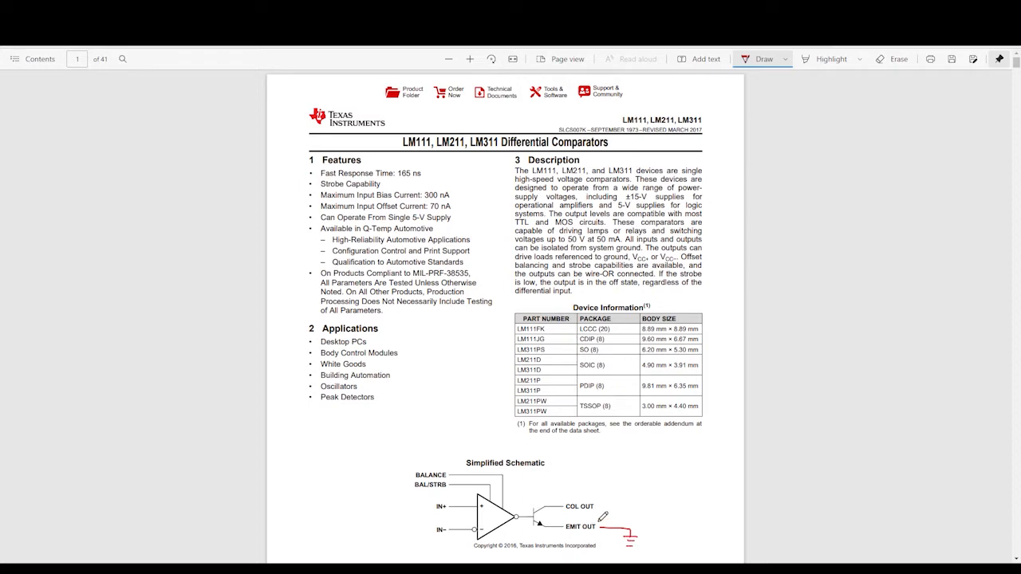
left_click_drag(604, 508, 678, 504)
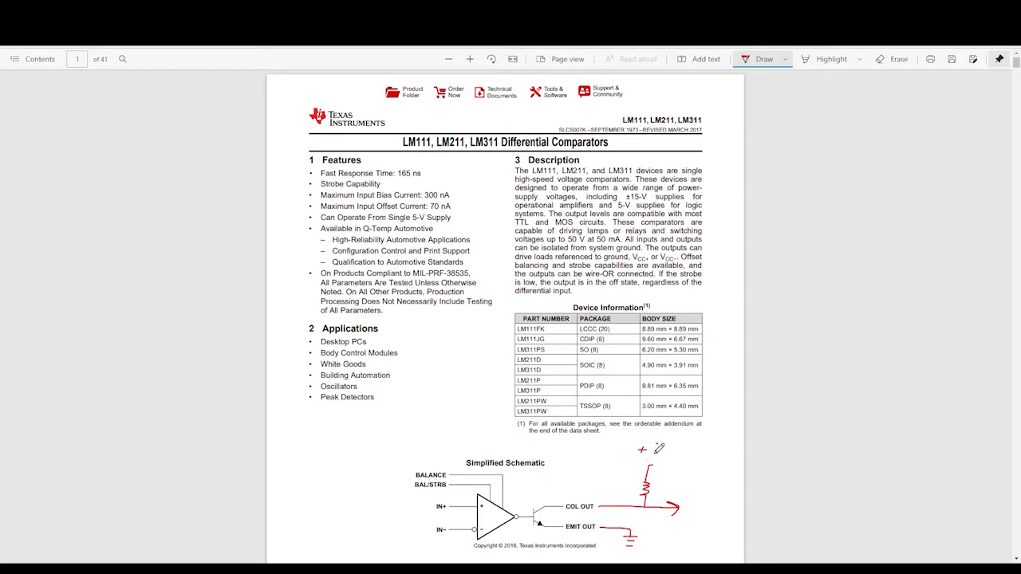
left_click_drag(646, 450, 670, 450)
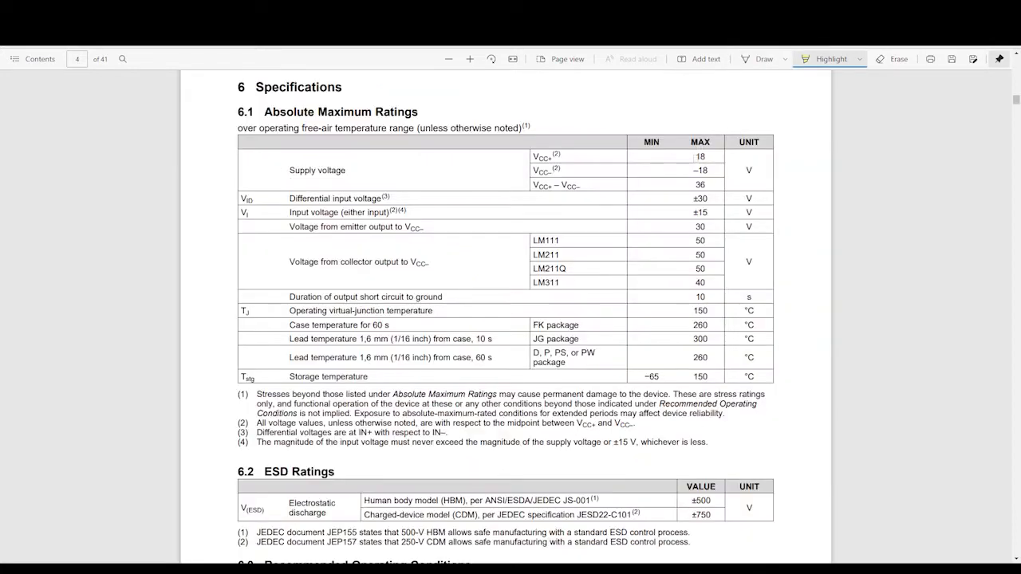
Highlight the 18 V maximum supply voltage in yellow, then switch back to KiCad
left_click_drag(692, 157, 715, 169)
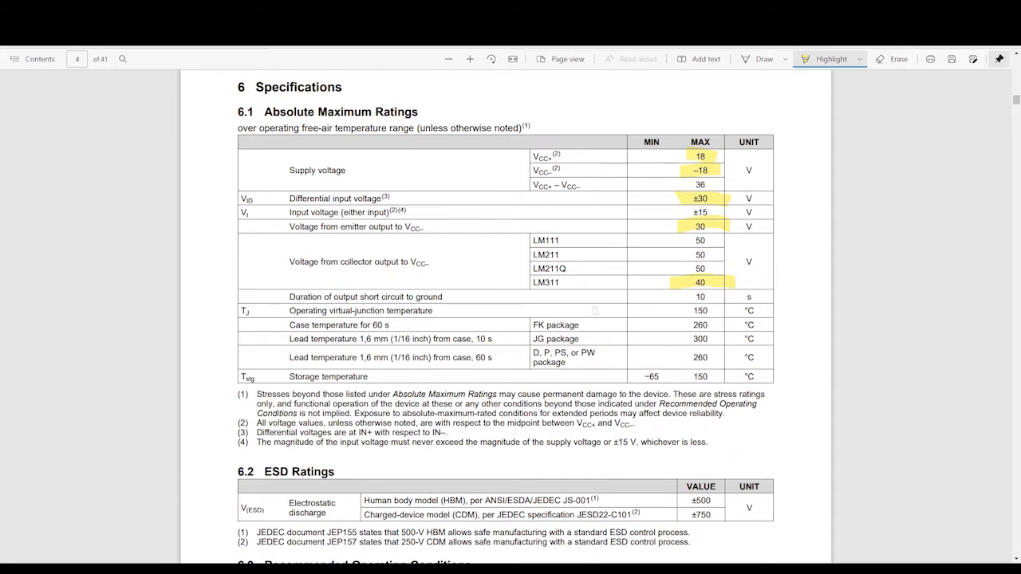
key("alt+tab")
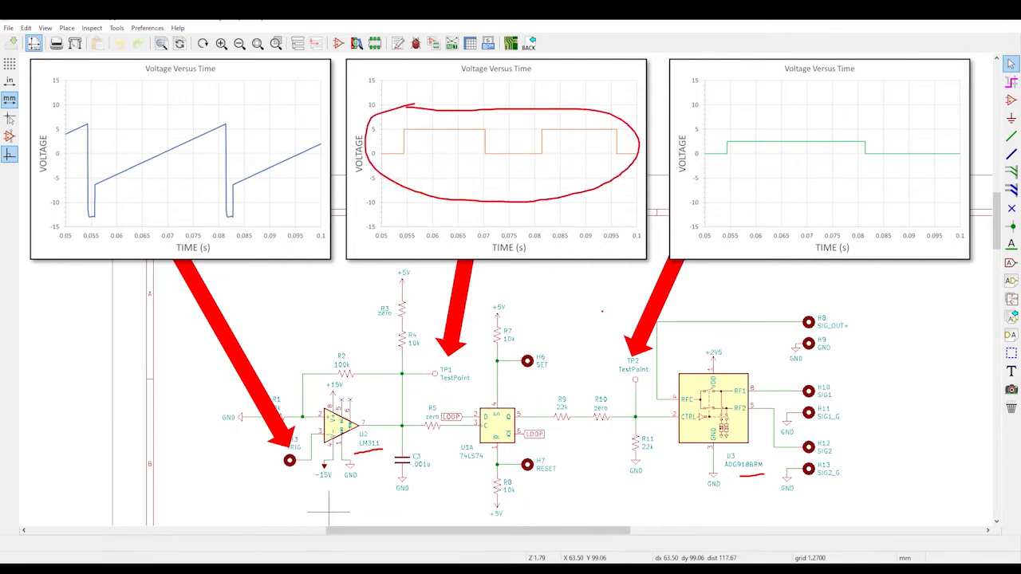
Draw a red ellipse around the trace in the rightmost Voltage Versus Time plot
left_click_drag(715, 164, 830, 169)
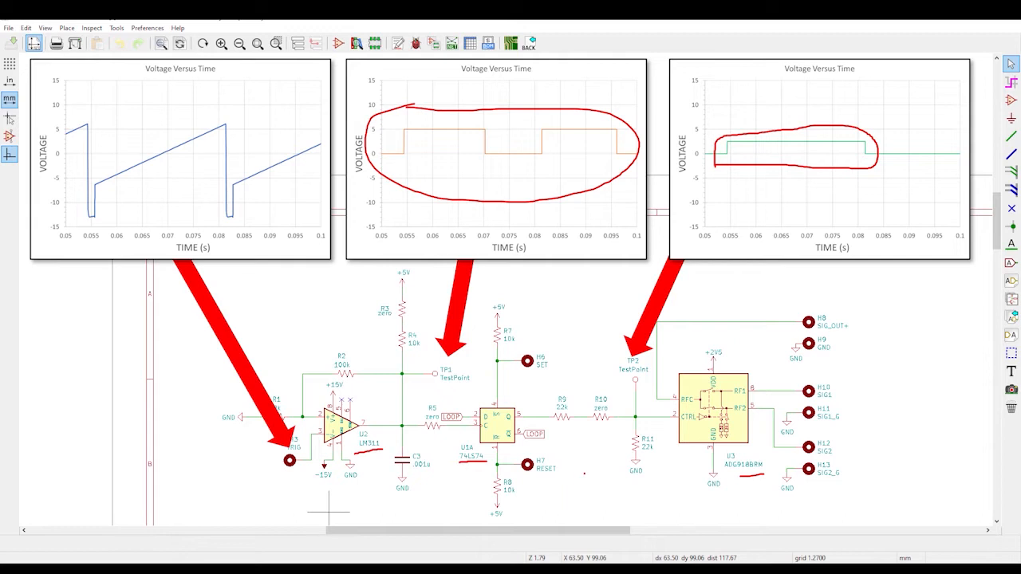
mouse_move(600, 459)
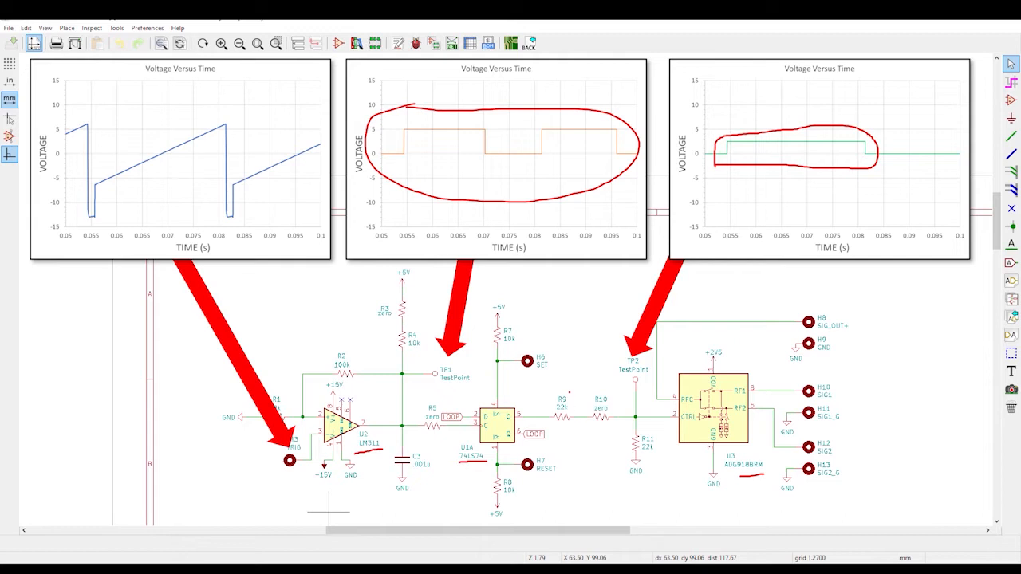
left_click_drag(555, 391, 558, 431)
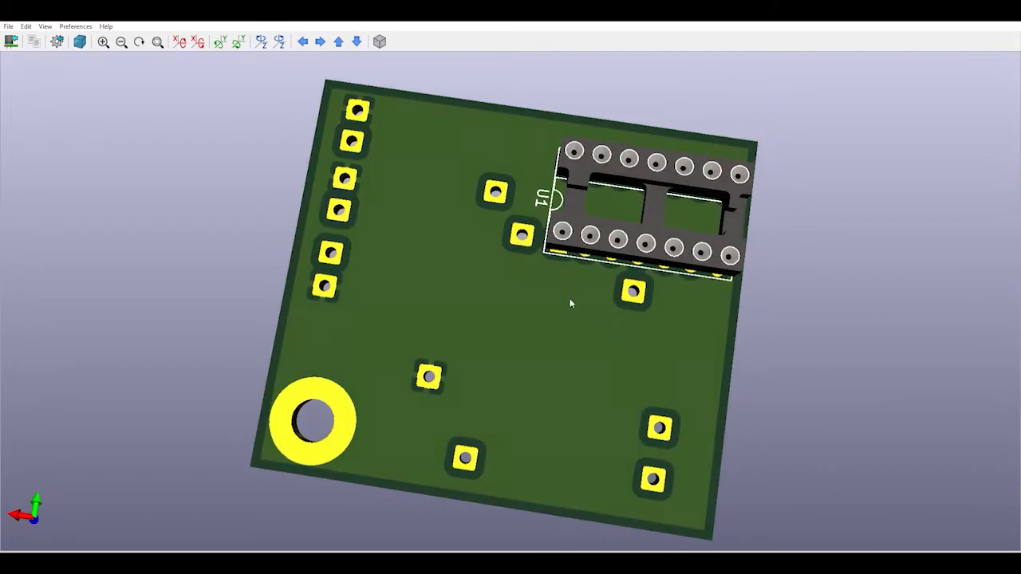
Tilt the rendered PCB in the 3D Viewer to a slightly different angle
left_click_drag(571, 303, 552, 328)
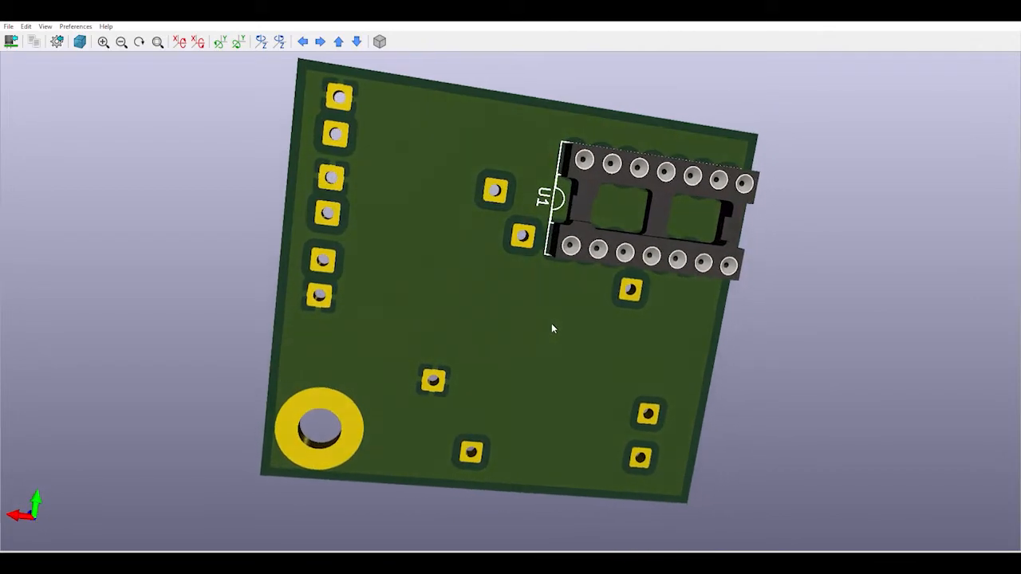